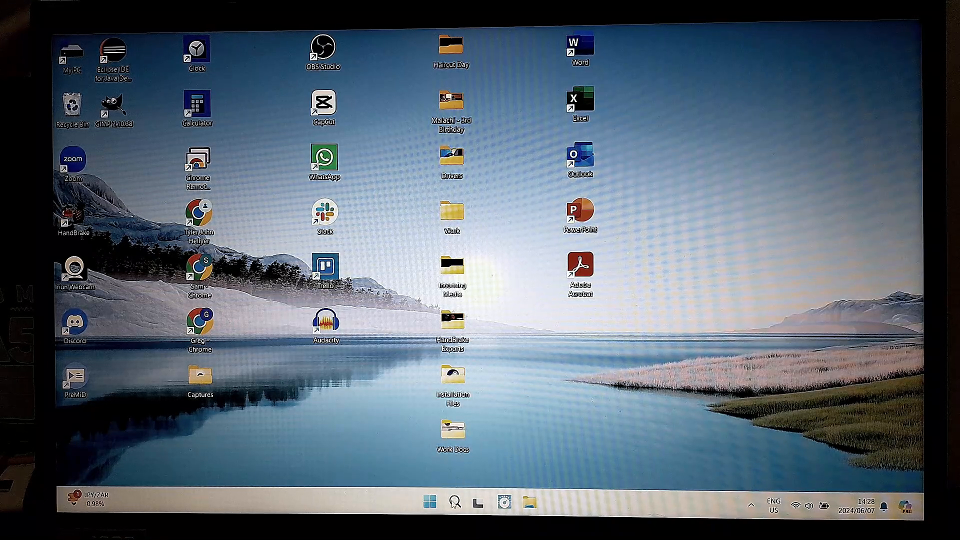
Launch System Information from recent items and check the Secure Boot State entry.
{"action": "left_click", "coordinate": [454, 501]}
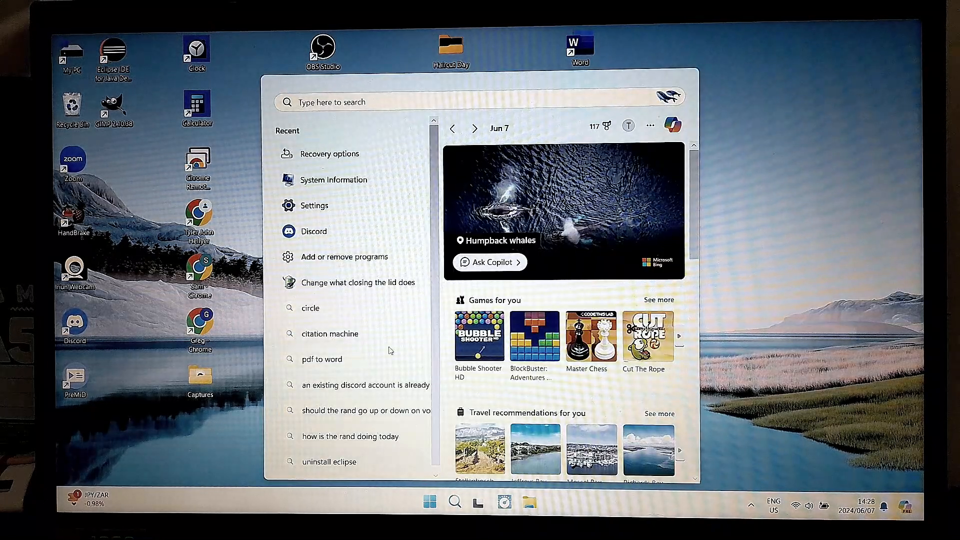
{"action": "left_click", "coordinate": [333, 179]}
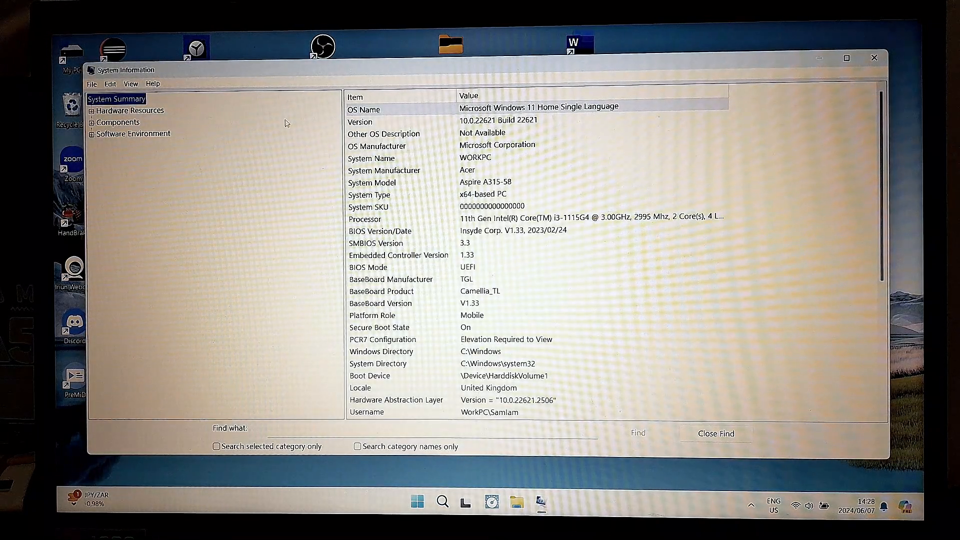
{"action": "mouse_move", "coordinate": [808, 73]}
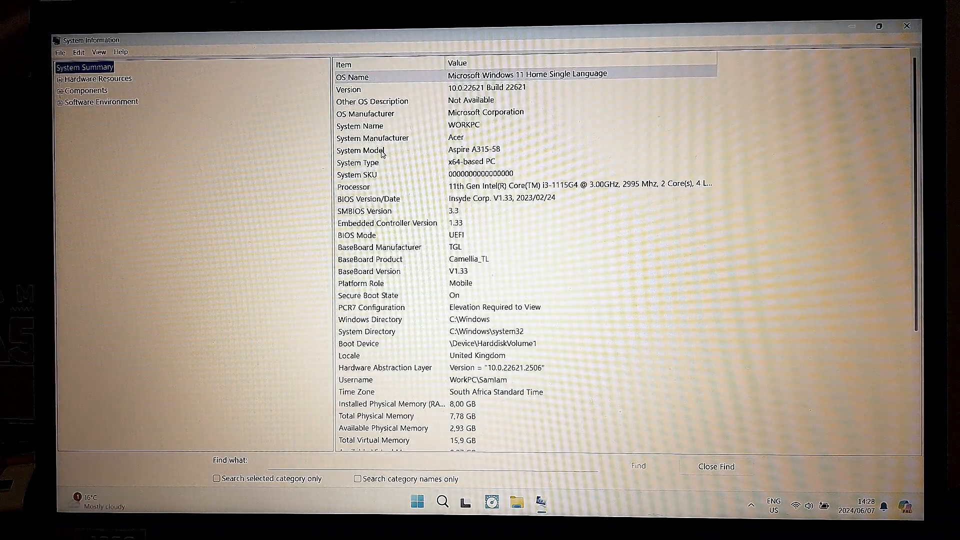
{"action": "mouse_move", "coordinate": [370, 300]}
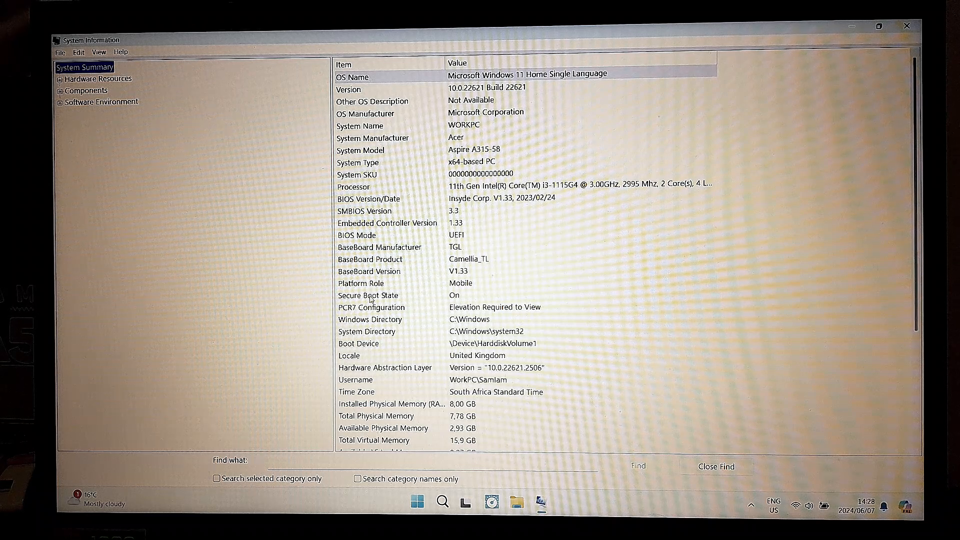
{"action": "left_click", "coordinate": [368, 295]}
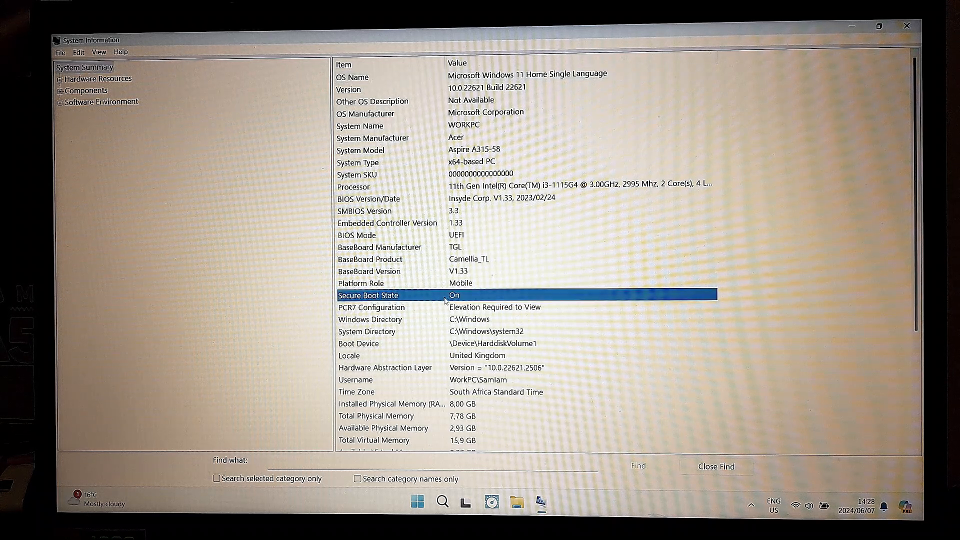
{"action": "mouse_move", "coordinate": [477, 296]}
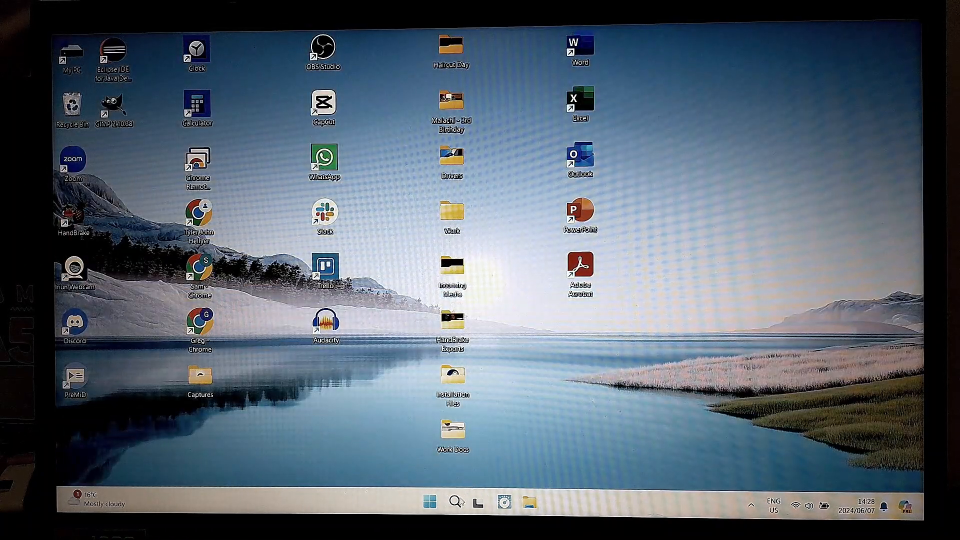
Go to the Settings Recovery page via Recovery options in recent items.
{"action": "left_click", "coordinate": [455, 501]}
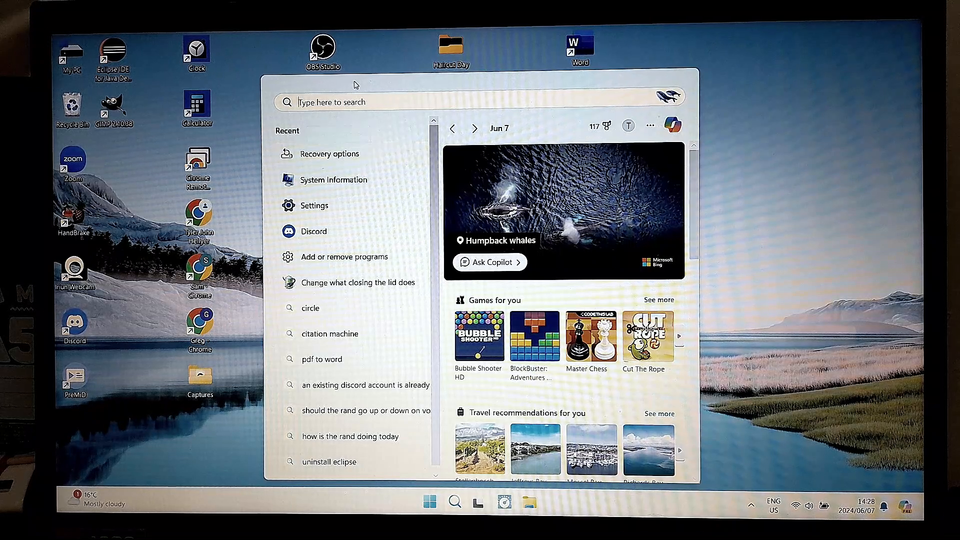
{"action": "left_click", "coordinate": [329, 154]}
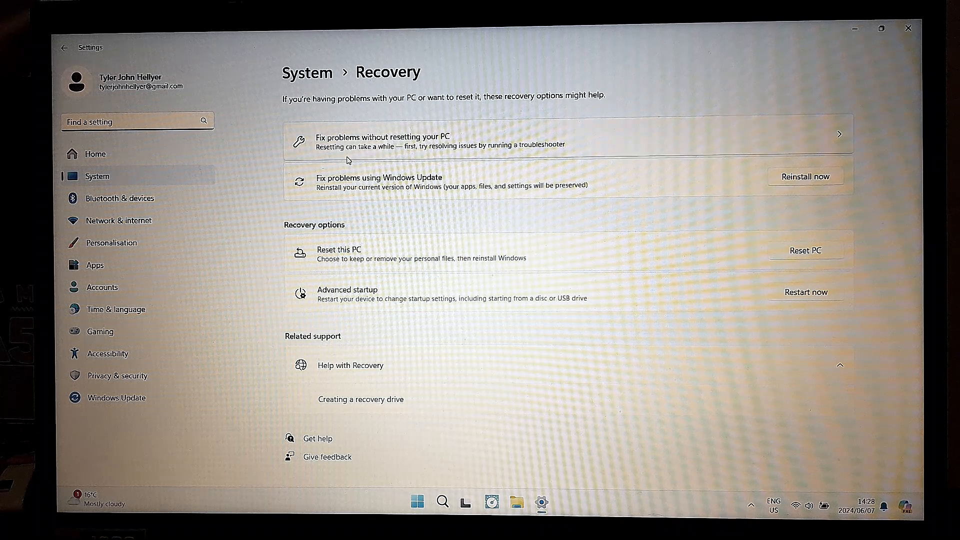
{"action": "mouse_move", "coordinate": [338, 299]}
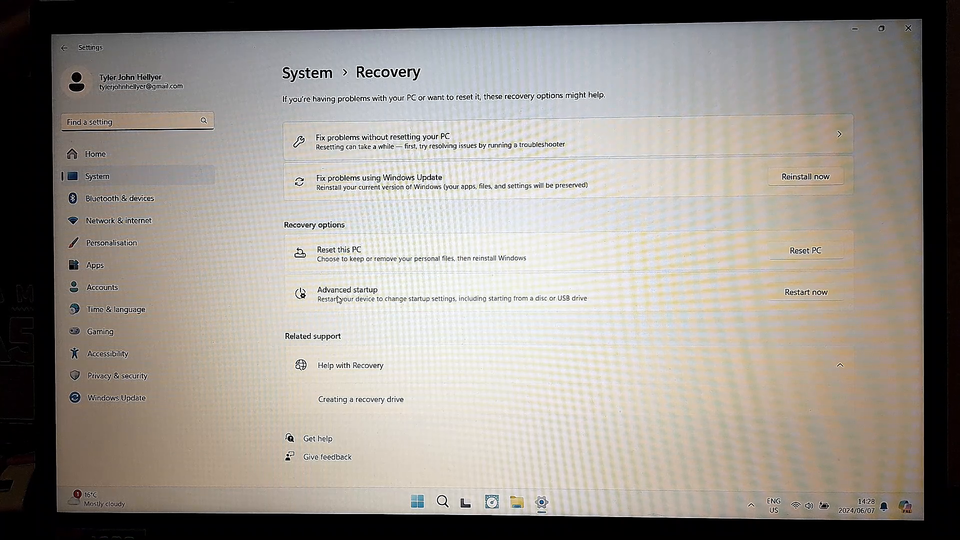
{"action": "mouse_move", "coordinate": [343, 308]}
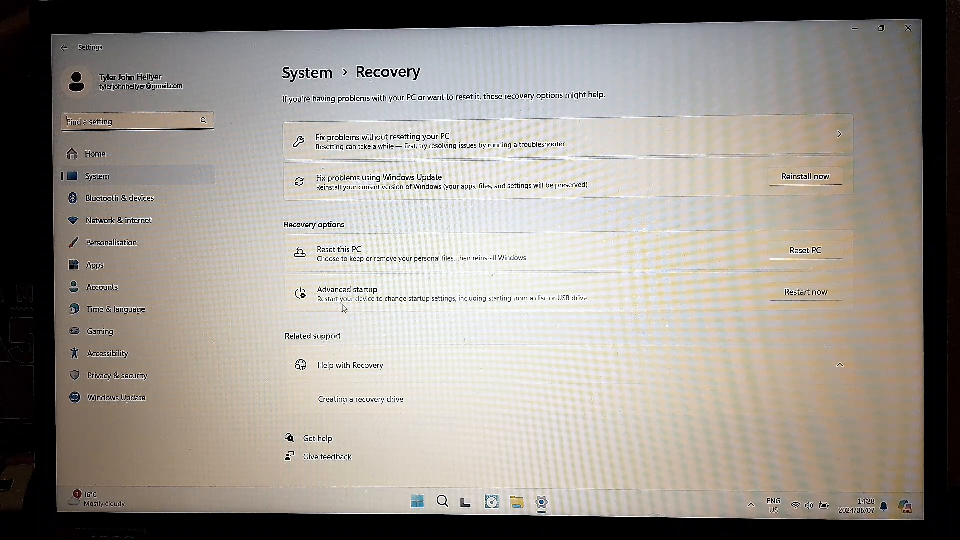
{"action": "mouse_move", "coordinate": [416, 304]}
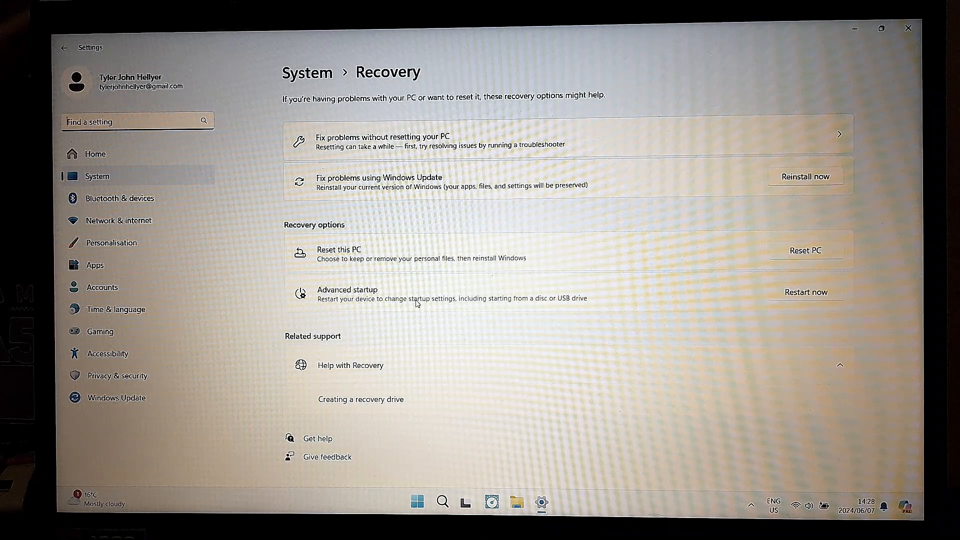
{"action": "mouse_move", "coordinate": [514, 308]}
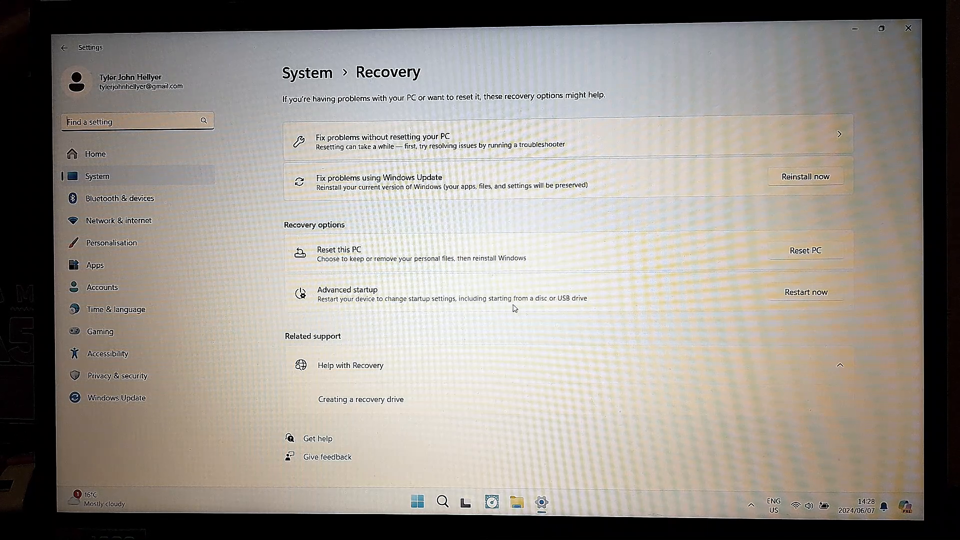
{"action": "mouse_move", "coordinate": [525, 309]}
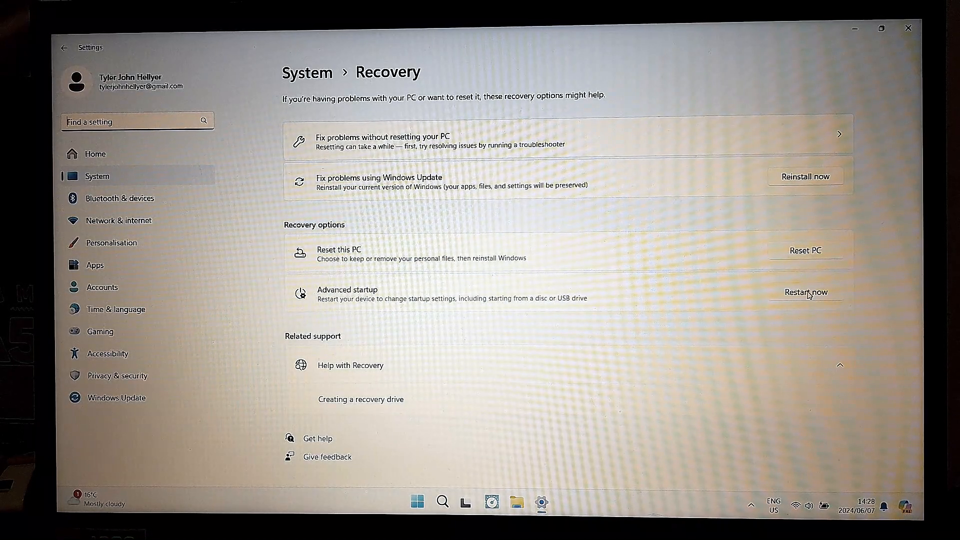
Restart now into Advanced startup and confirm the restart.
{"action": "left_click", "coordinate": [805, 292]}
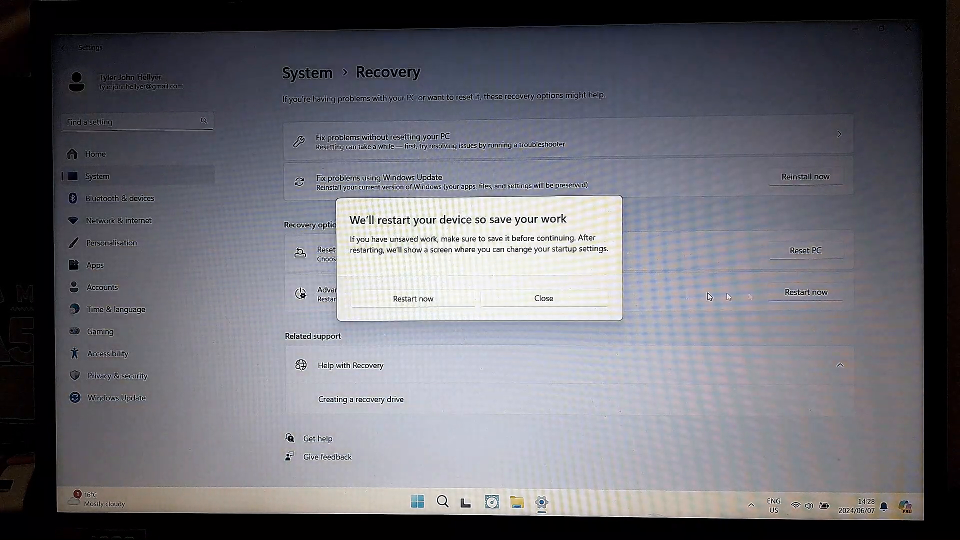
{"action": "mouse_move", "coordinate": [450, 384]}
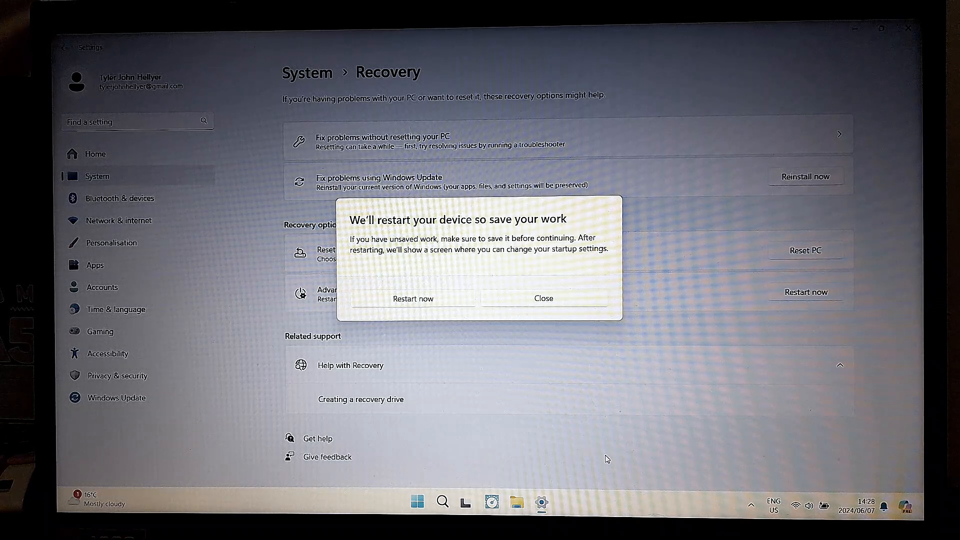
{"action": "mouse_move", "coordinate": [549, 417]}
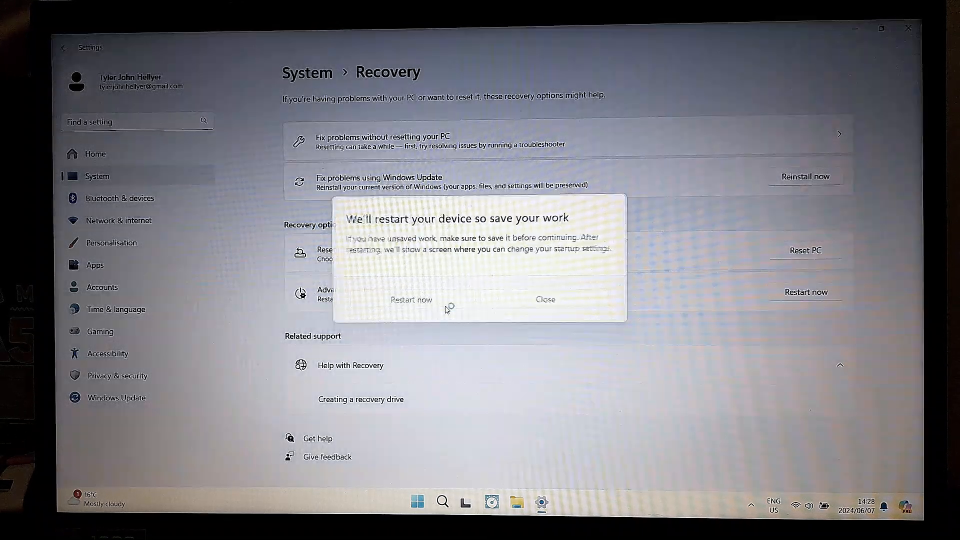
{"action": "left_click", "coordinate": [411, 299]}
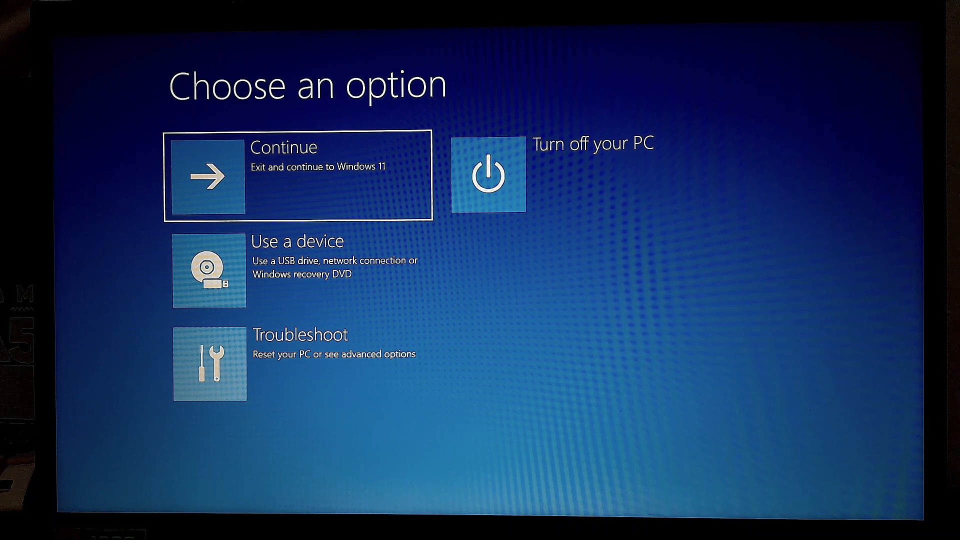
{"action": "mouse_move", "coordinate": [364, 367]}
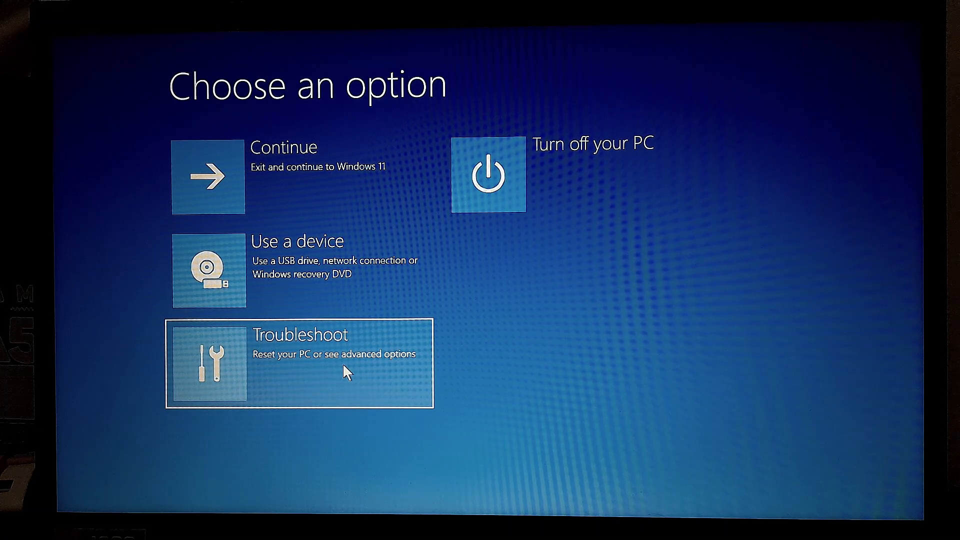
Choose Troubleshoot on the recovery 'Choose an option' screen.
{"action": "left_click", "coordinate": [299, 363]}
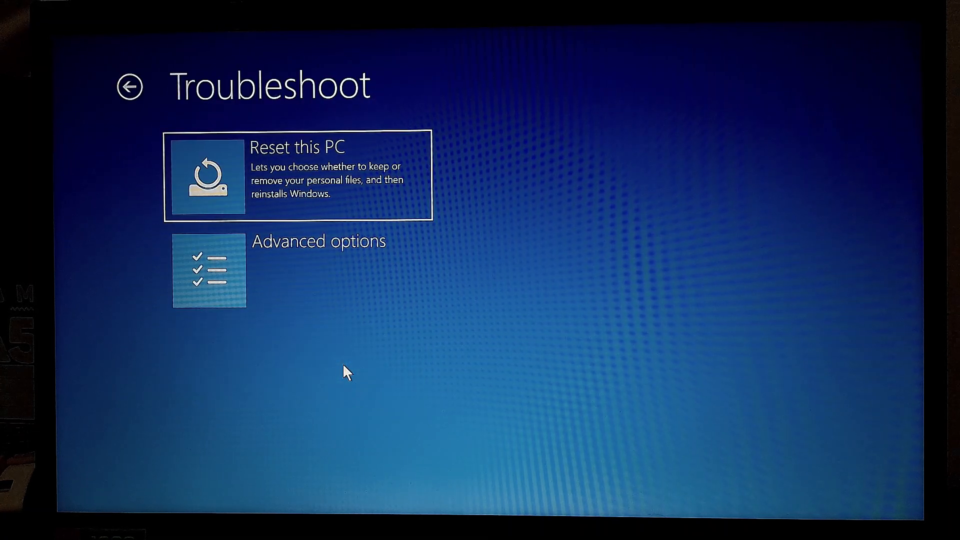
{"action": "mouse_move", "coordinate": [324, 380]}
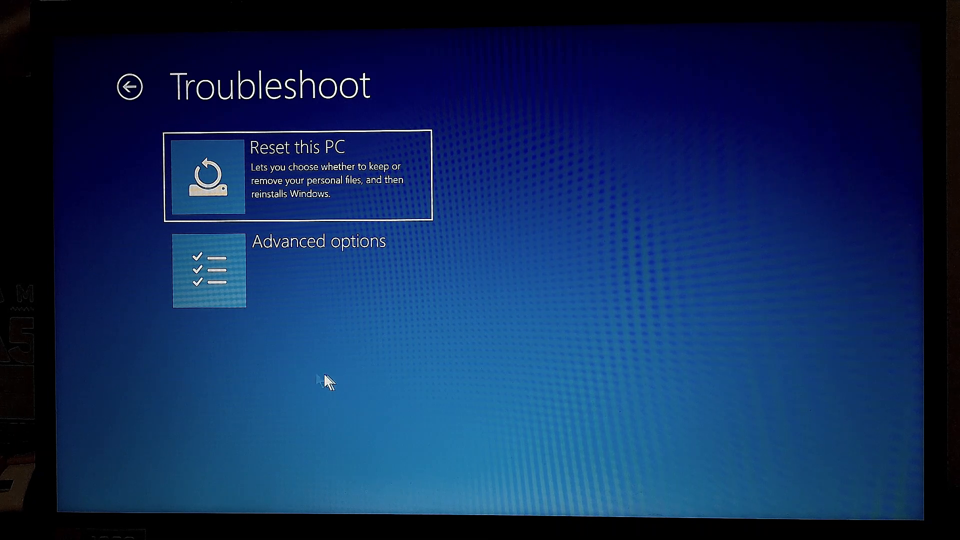
{"action": "mouse_move", "coordinate": [304, 294]}
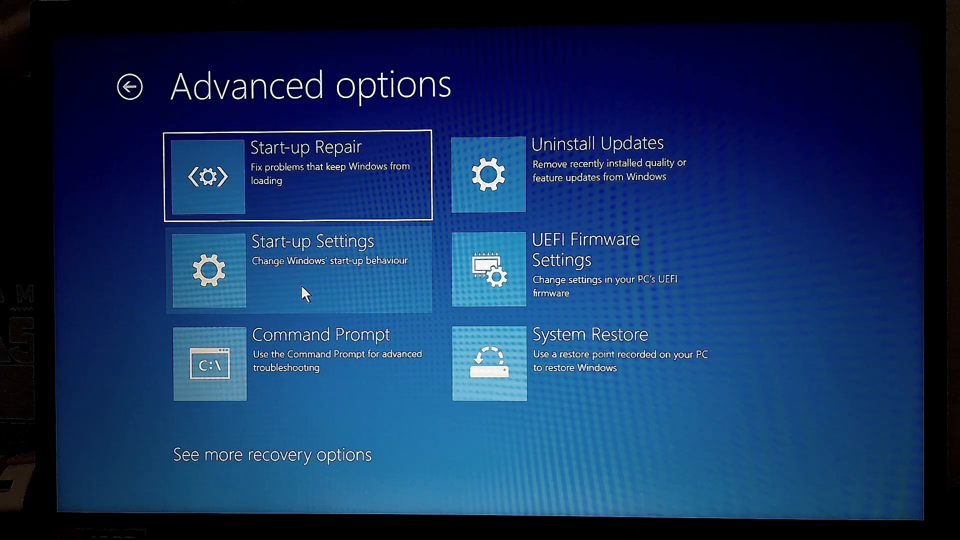
{"action": "mouse_move", "coordinate": [297, 271]}
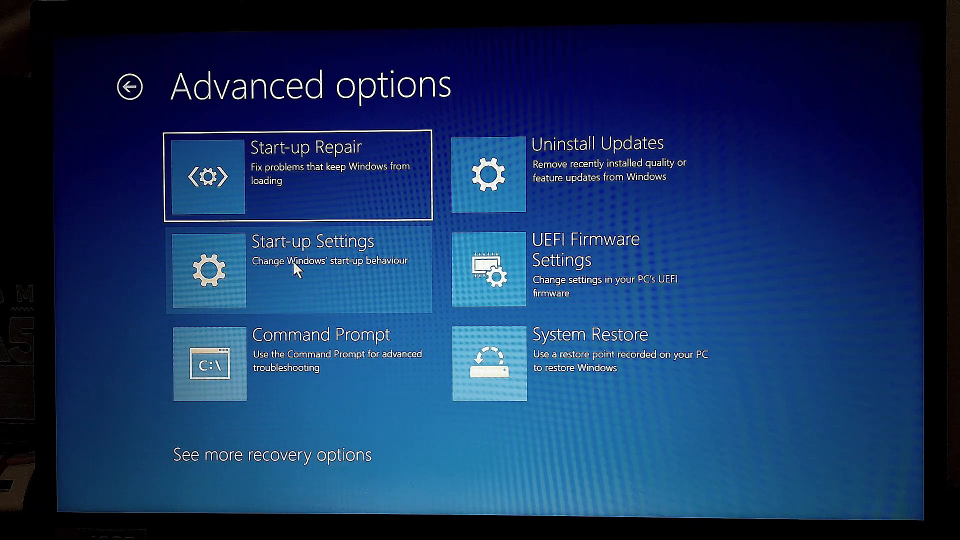
{"action": "mouse_move", "coordinate": [557, 263]}
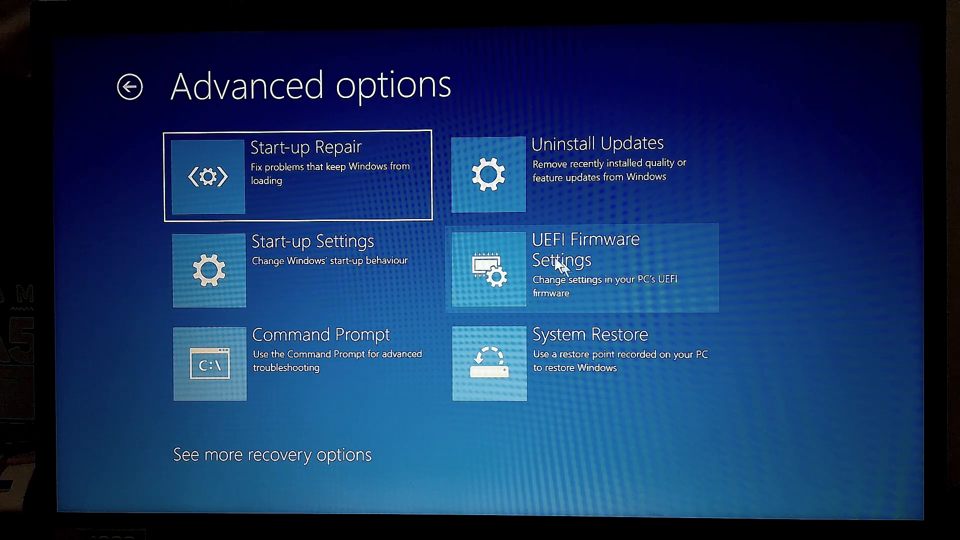
{"action": "mouse_move", "coordinate": [643, 256]}
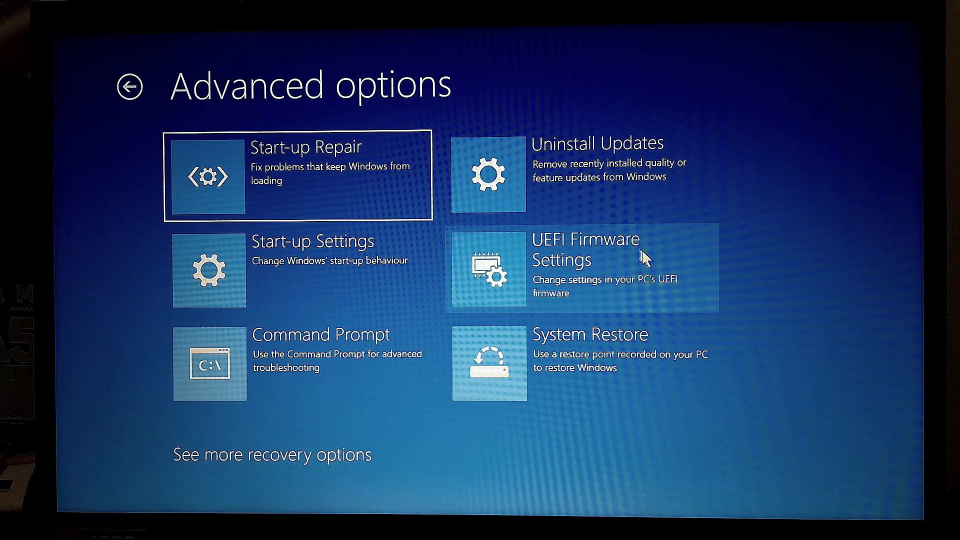
{"action": "mouse_move", "coordinate": [657, 263]}
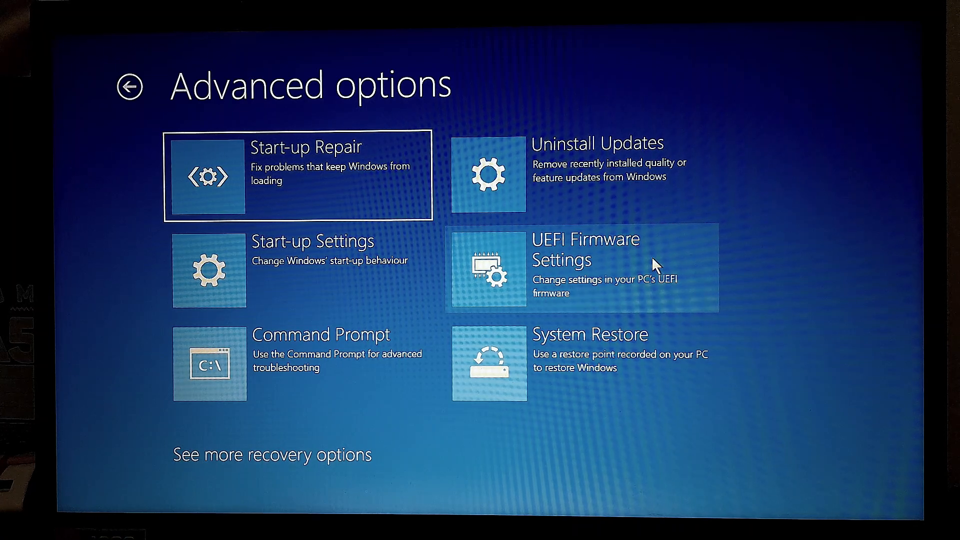
Select UEFI Firmware Settings and restart into the InsydeH2O setup utility.
{"action": "left_click", "coordinate": [582, 269]}
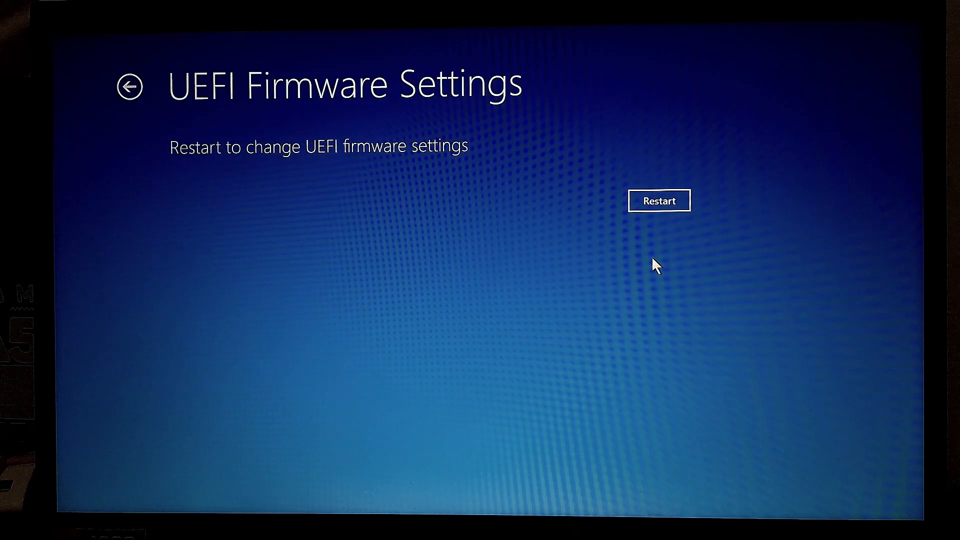
{"action": "mouse_move", "coordinate": [222, 268]}
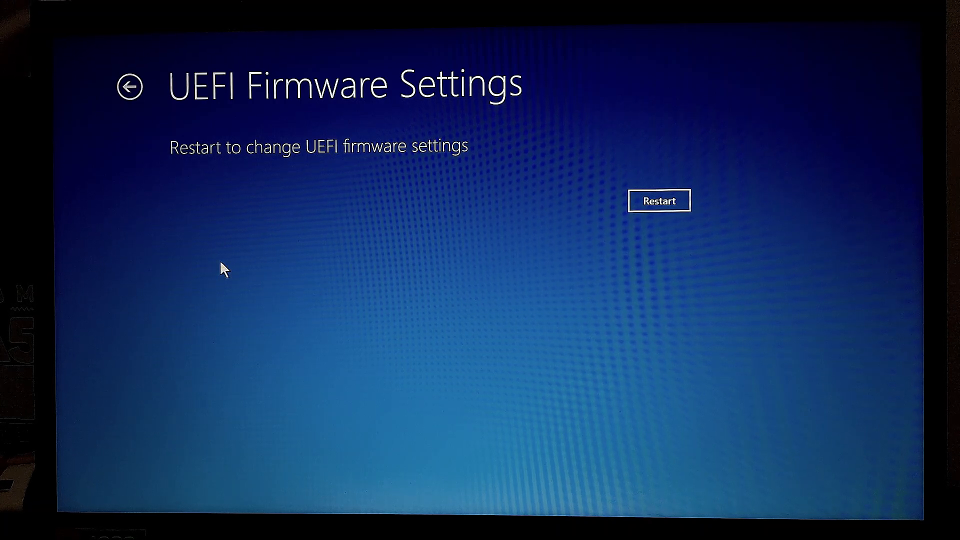
{"action": "mouse_move", "coordinate": [293, 173]}
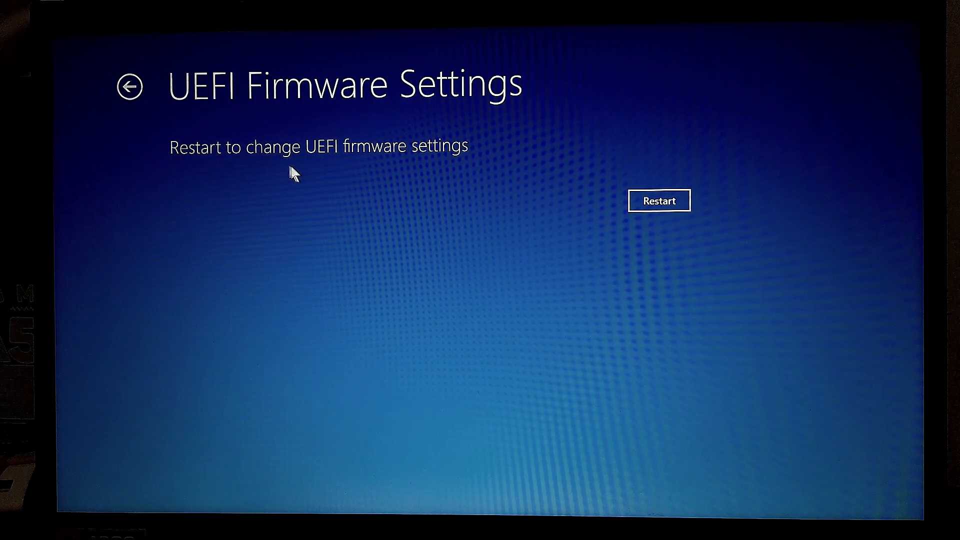
{"action": "mouse_move", "coordinate": [659, 208]}
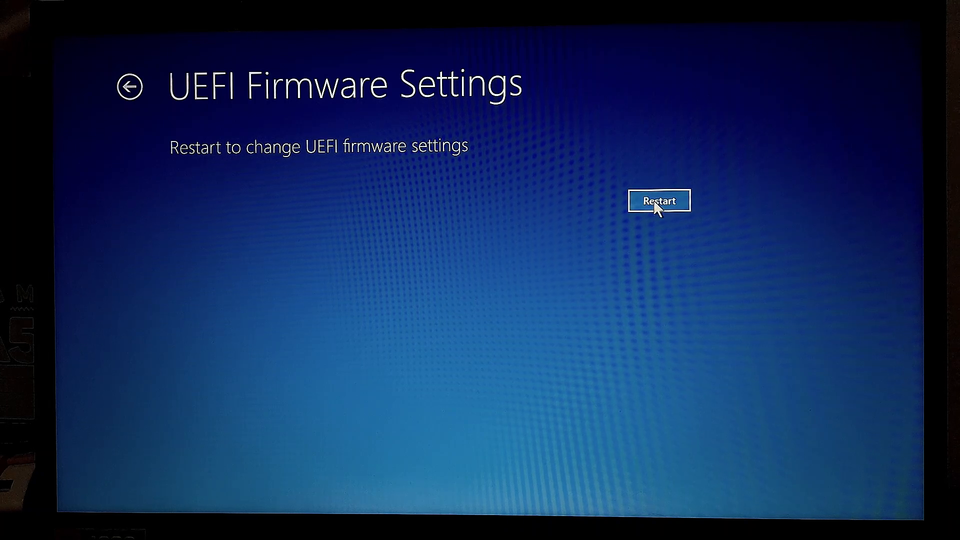
{"action": "left_click", "coordinate": [659, 200]}
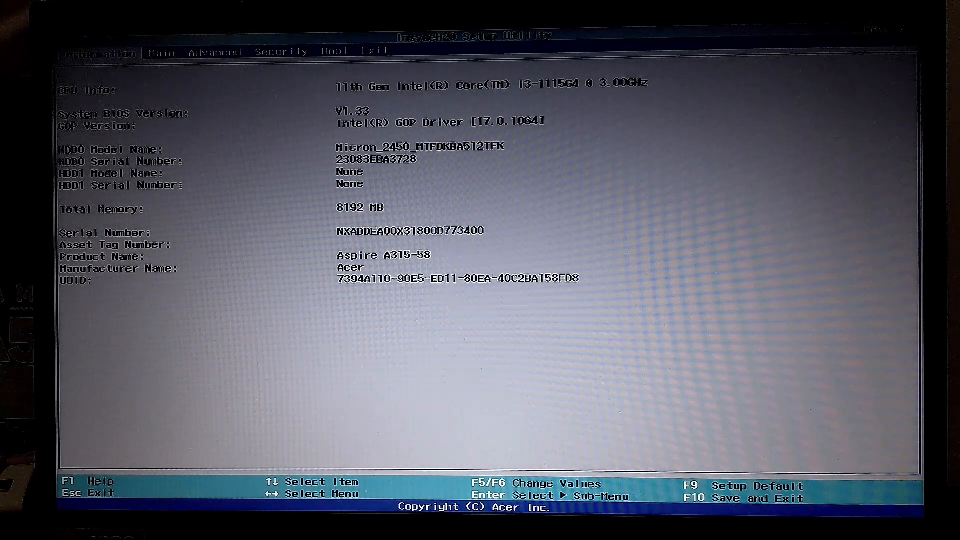